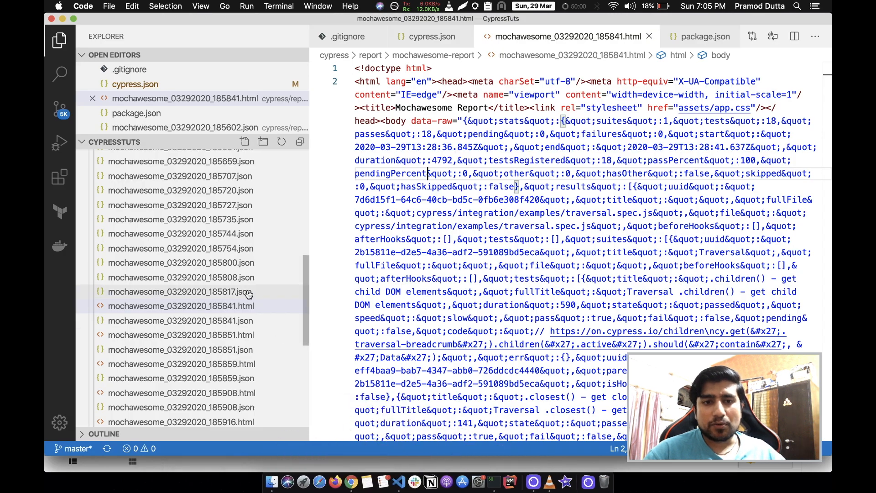
- Close all open editor tabs, collapse the mochawesome report folder, and re-expand the cypress folder
left_click(431, 37)
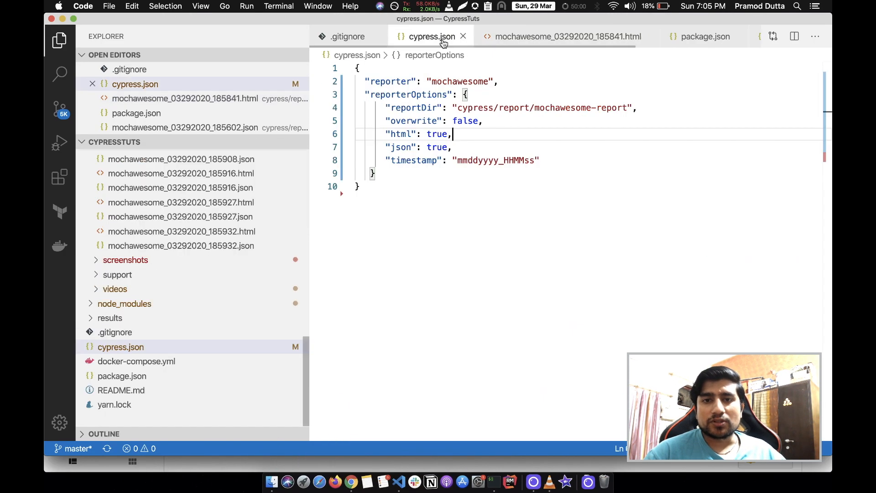
right_click(431, 36)
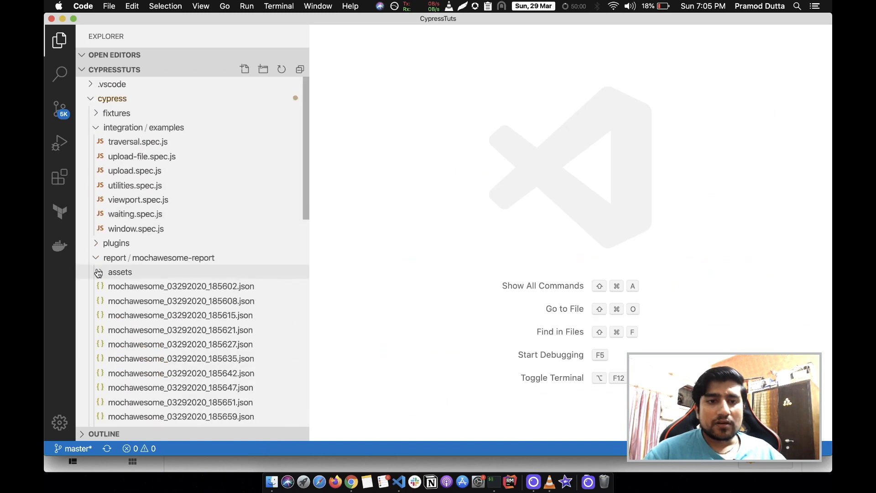
left_click(158, 257)
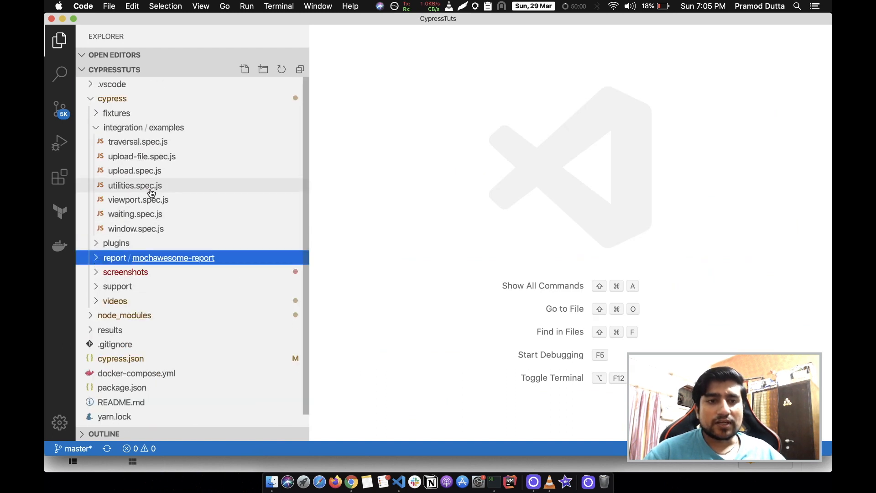
mouse_move(112, 98)
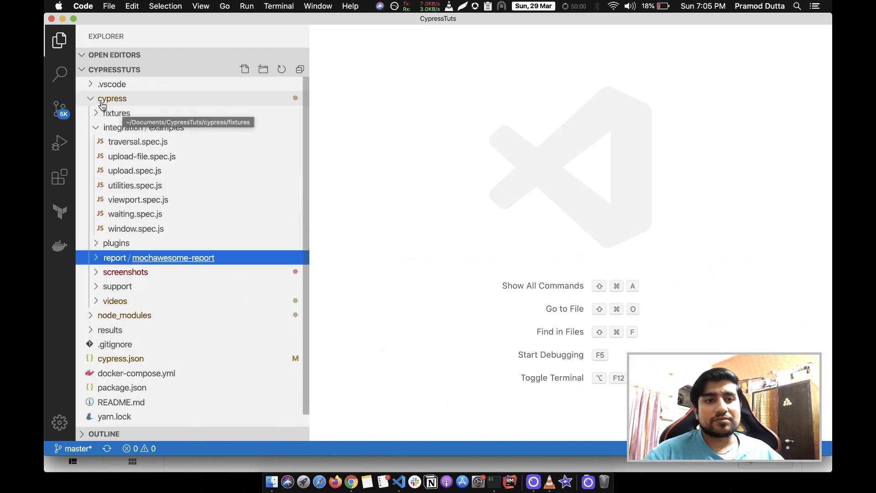
left_click(112, 98)
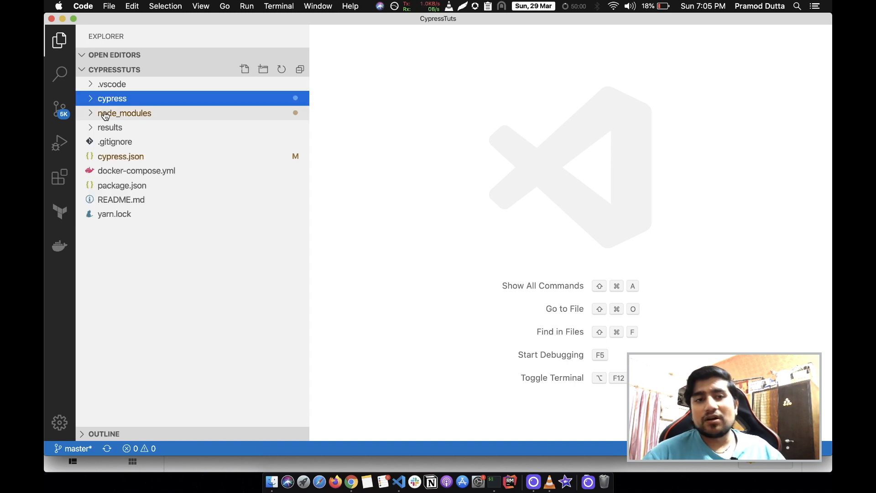
mouse_move(112, 98)
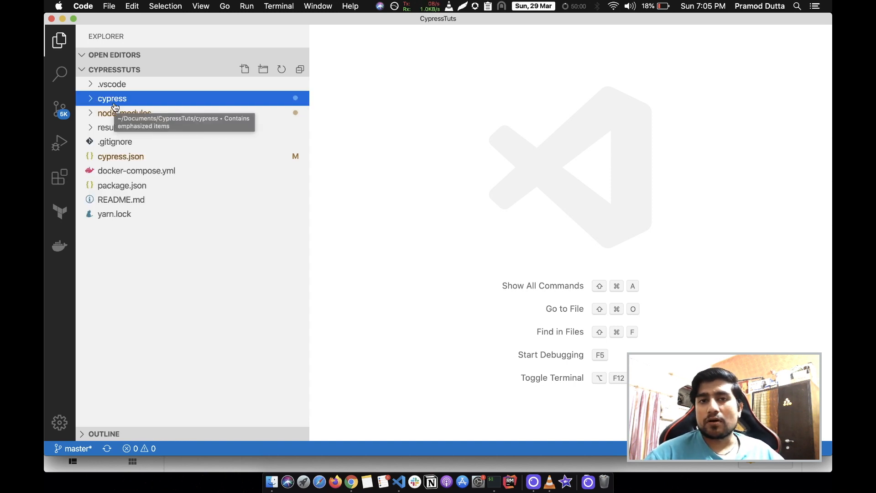
left_click(112, 99)
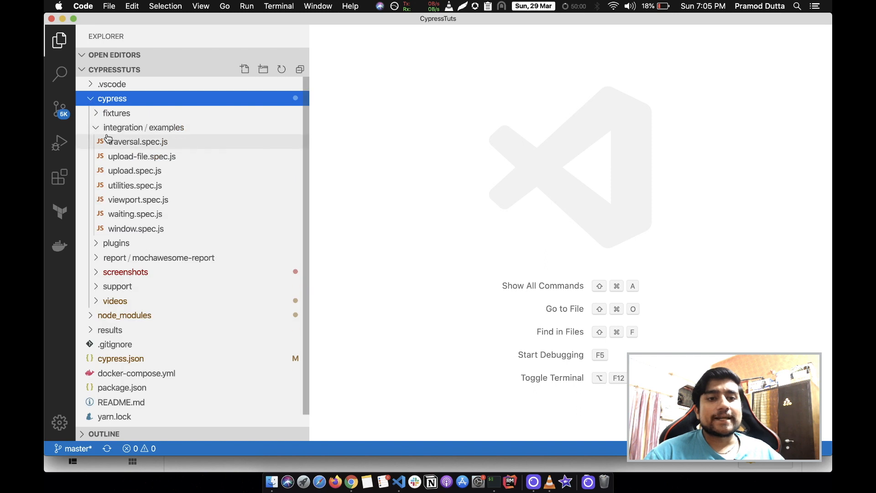
mouse_move(145, 147)
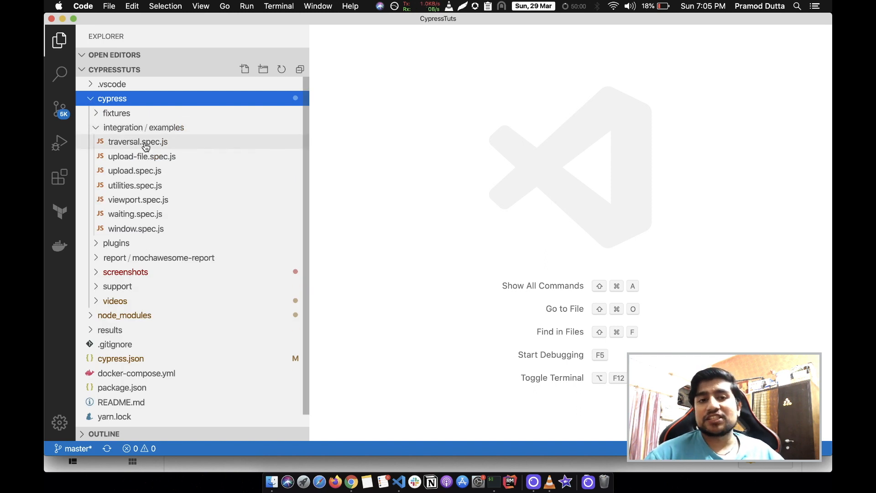
mouse_move(147, 229)
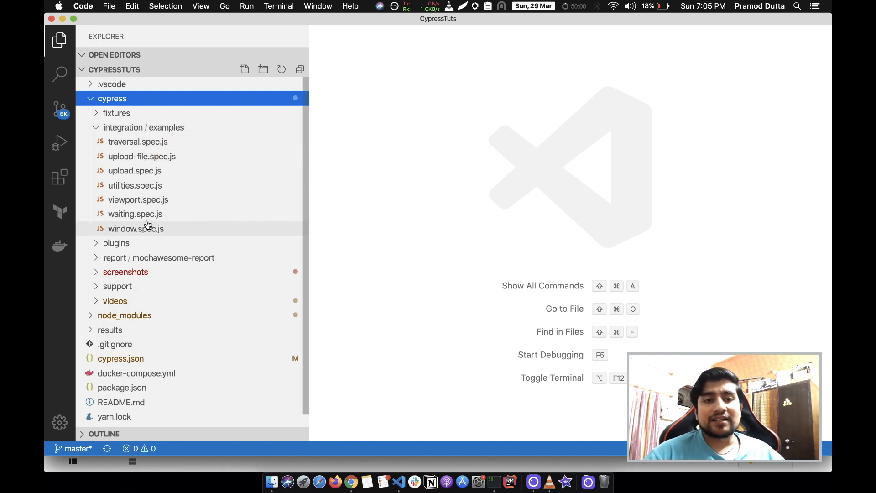
mouse_move(134, 185)
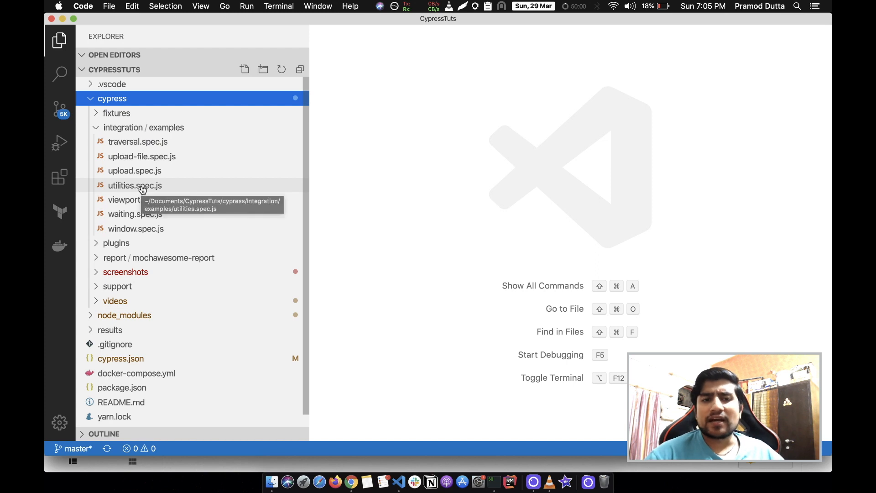
- Open upload-file.spec.js, then expand and collapse the fixtures folder holding wpx.png
left_click(142, 156)
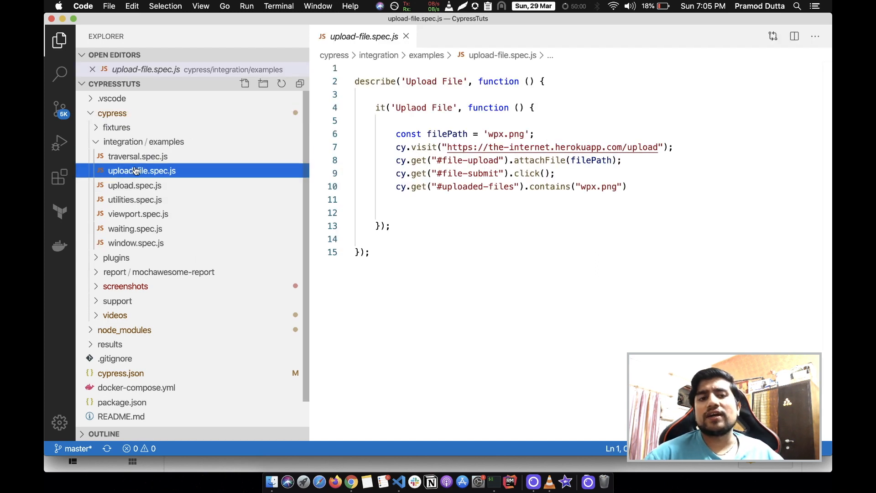
mouse_move(134, 186)
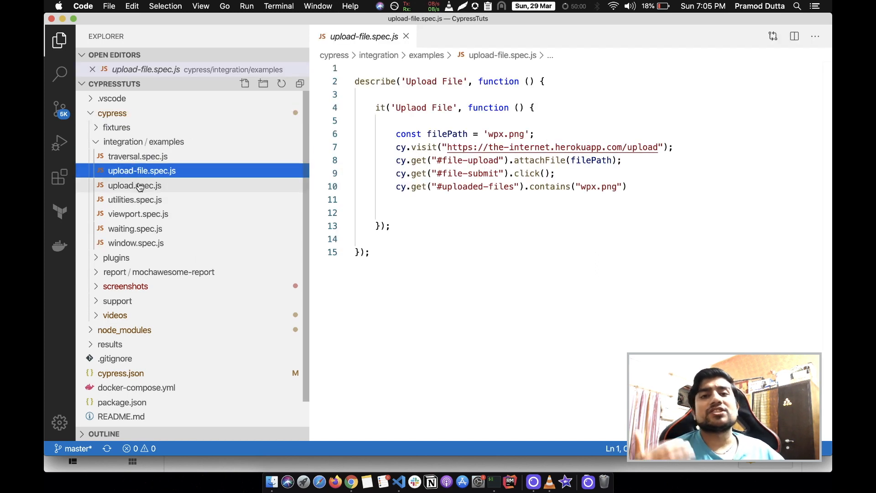
mouse_move(134, 185)
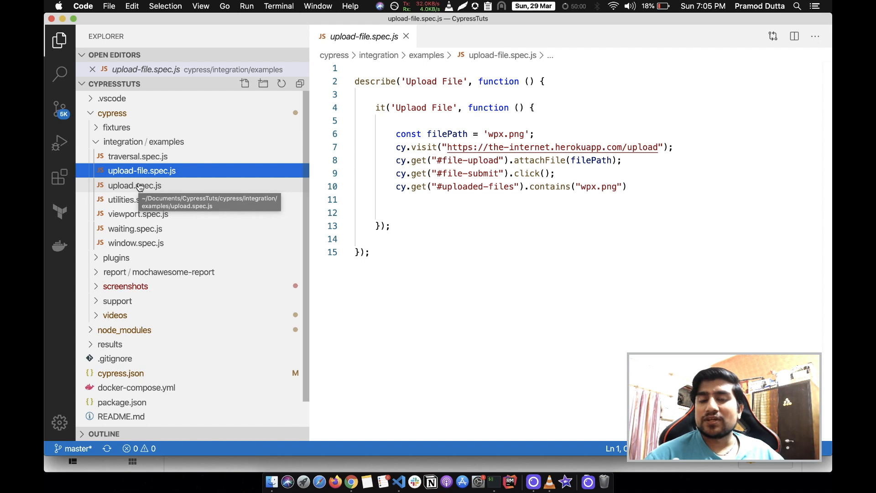
mouse_move(98, 151)
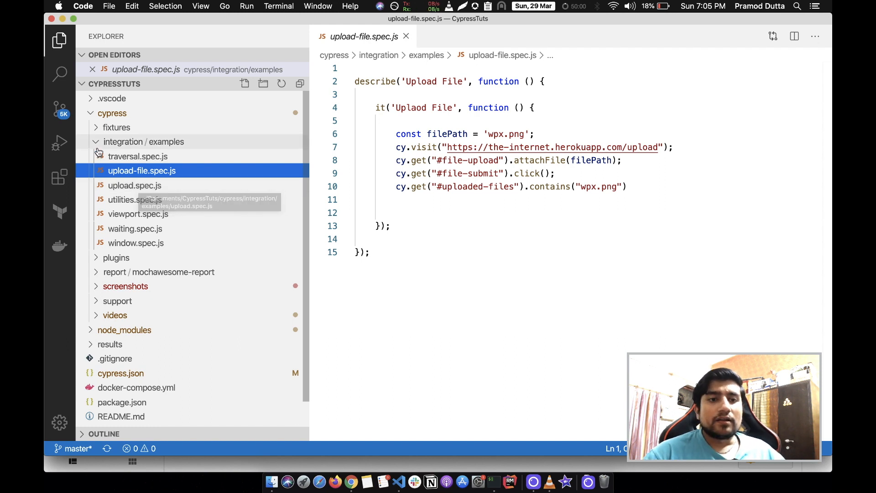
left_click(117, 127)
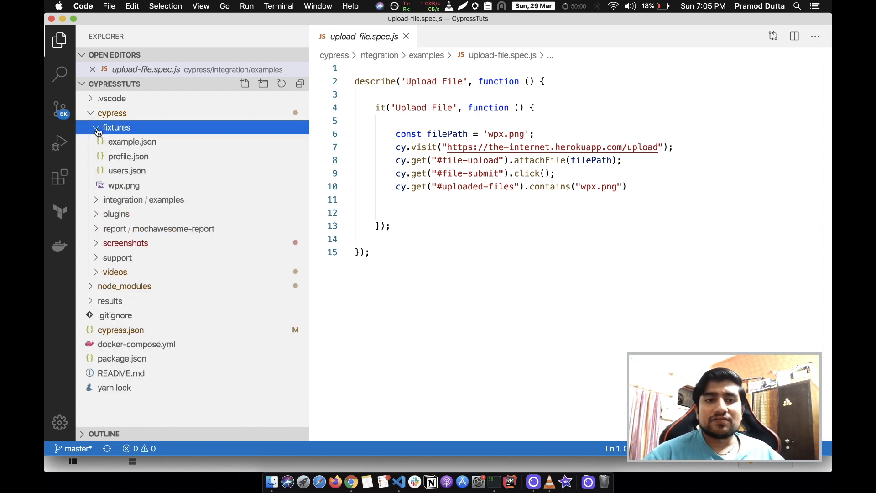
left_click(116, 127)
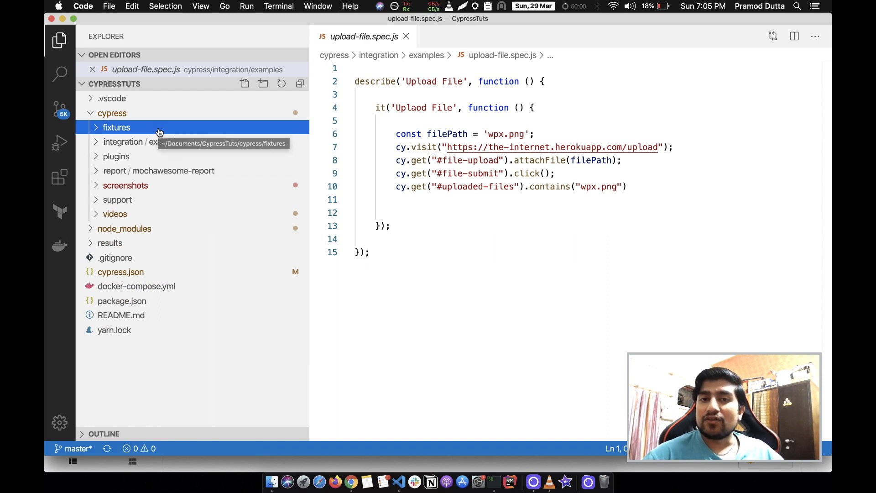
mouse_move(159, 170)
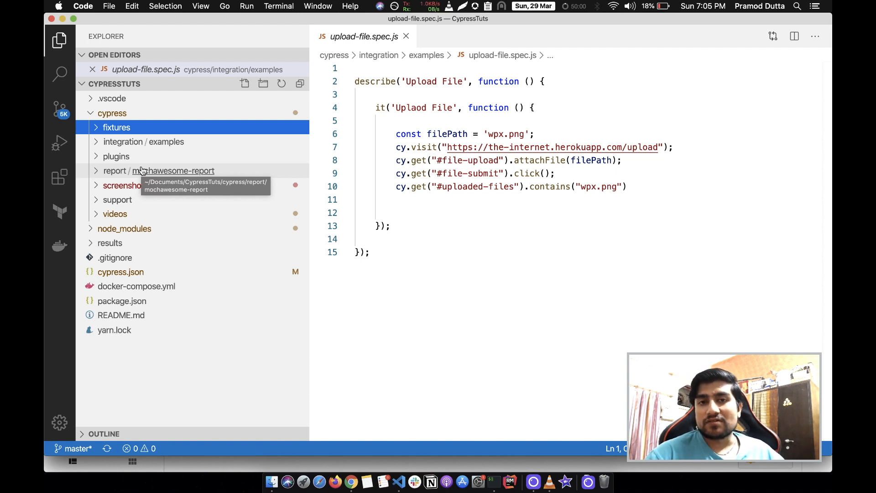
mouse_move(120, 272)
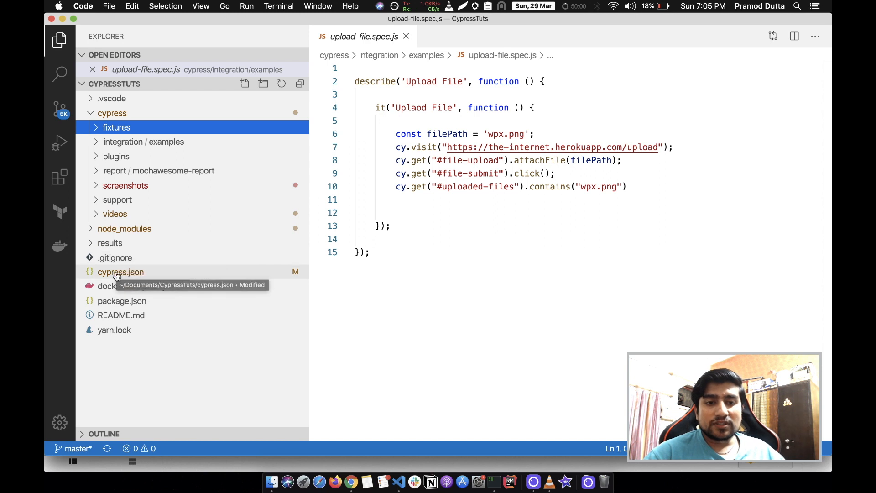
- Inspect the mochawesome reporter setting in cypress.json, then view package.json's dependencies
left_click(121, 271)
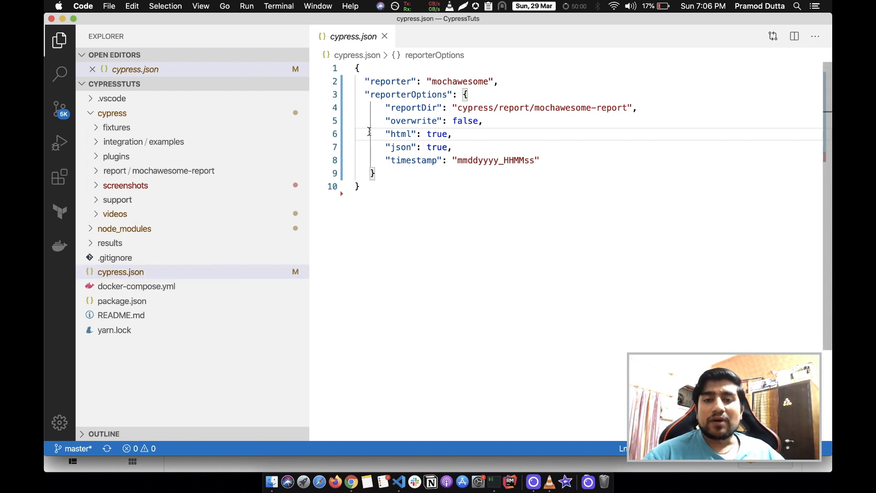
mouse_move(389, 81)
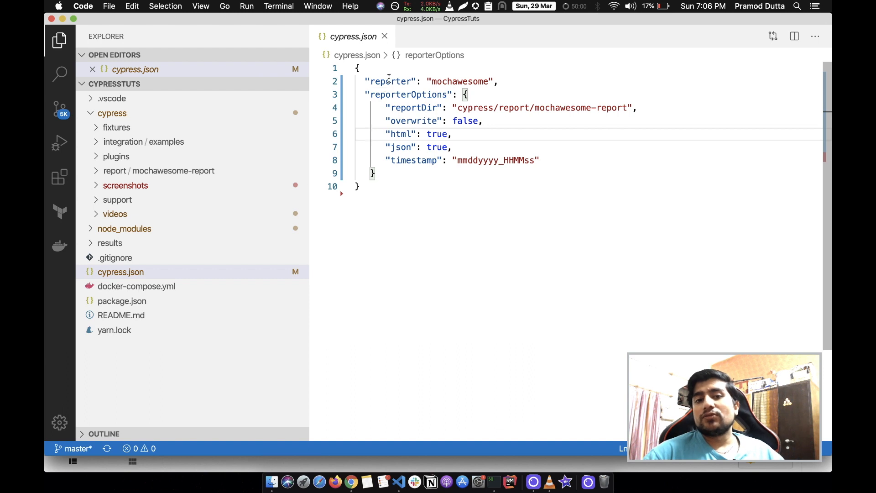
double_click(458, 81)
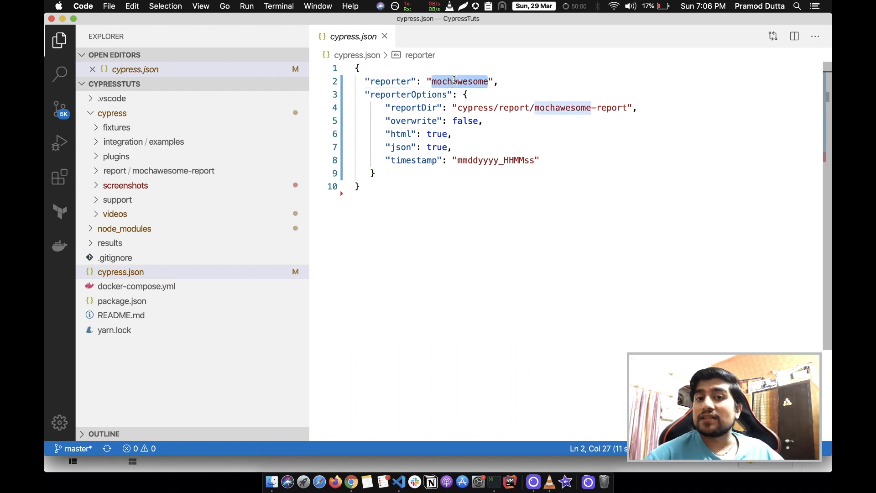
left_click(122, 301)
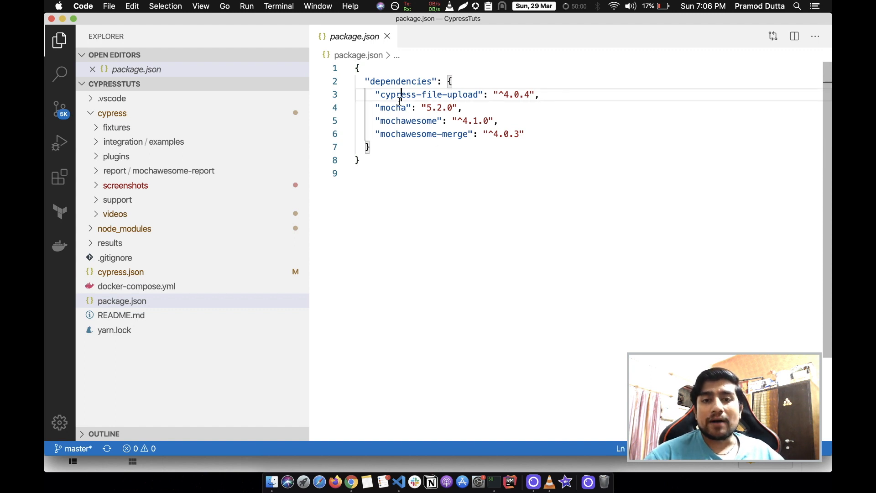
double_click(410, 120)
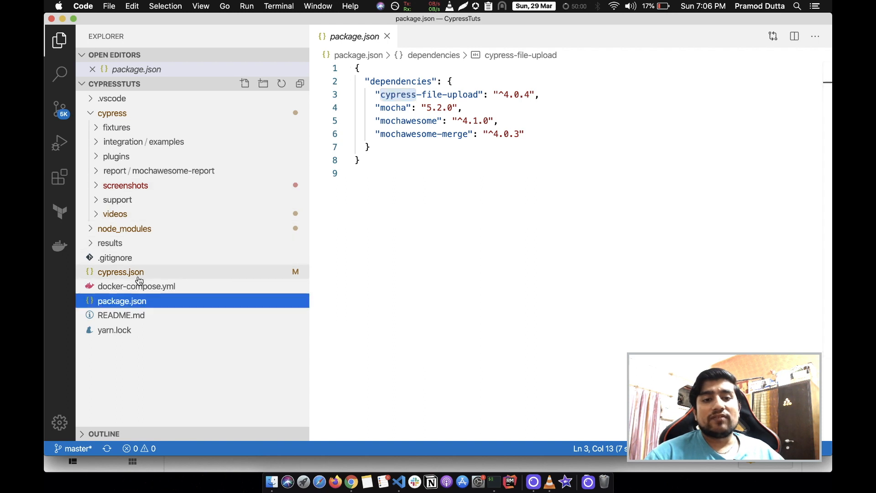
- In cypress.json reporterOptions, set overwrite to true and json to false
left_click(120, 272)
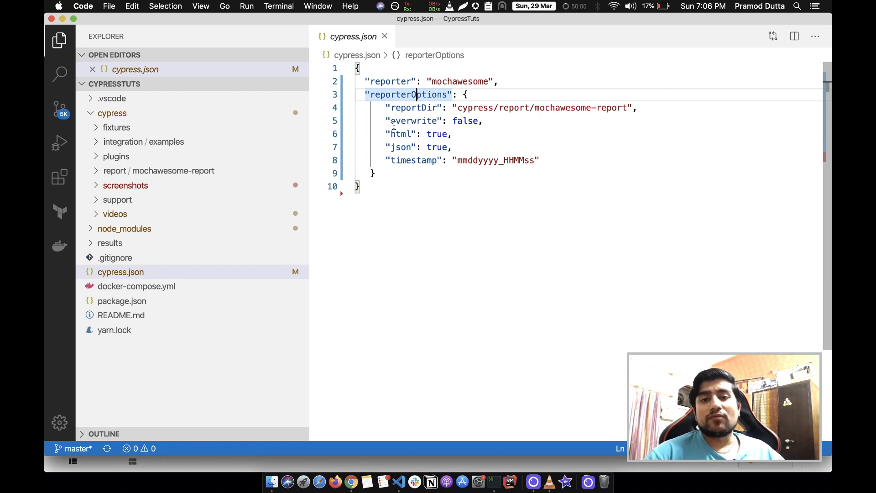
double_click(414, 107)
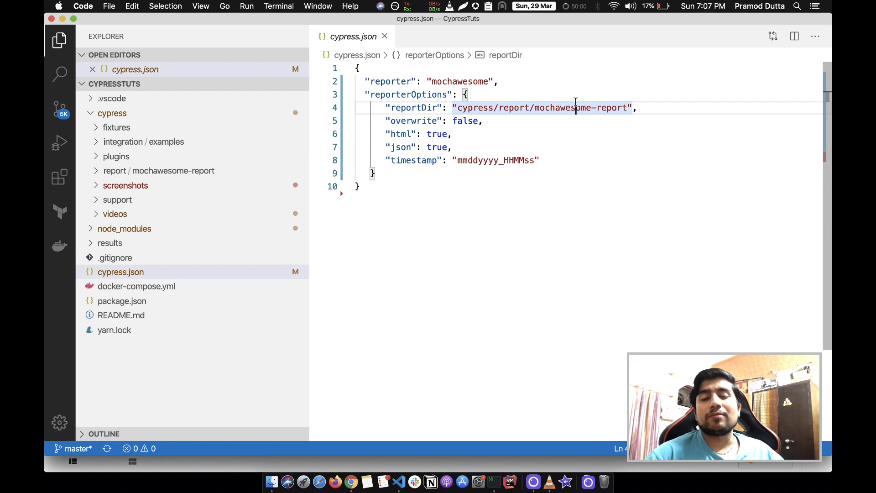
double_click(412, 120)
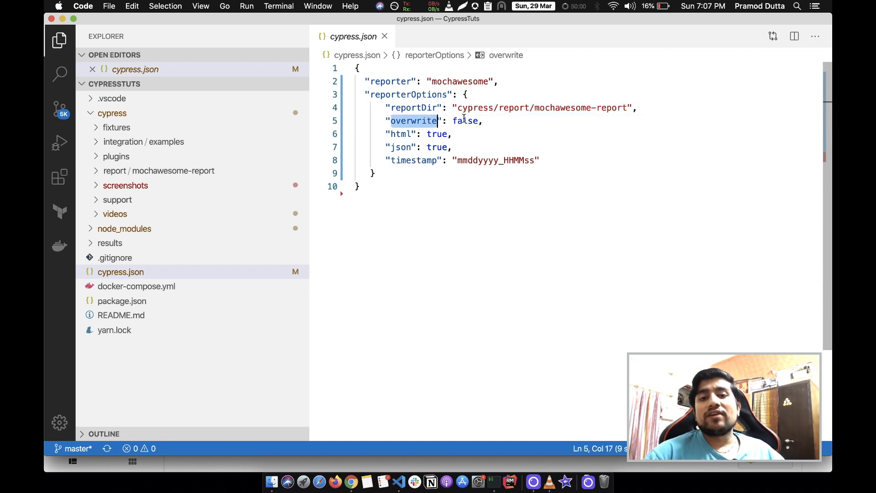
double_click(465, 121)
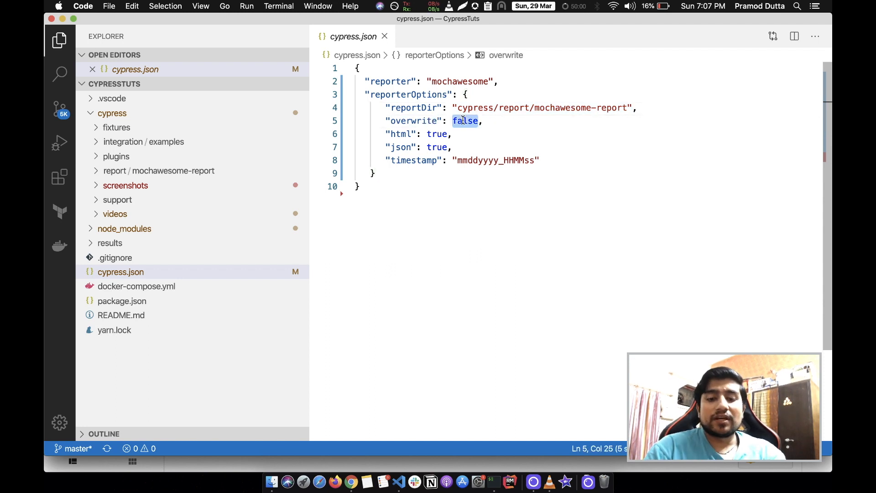
type("true")
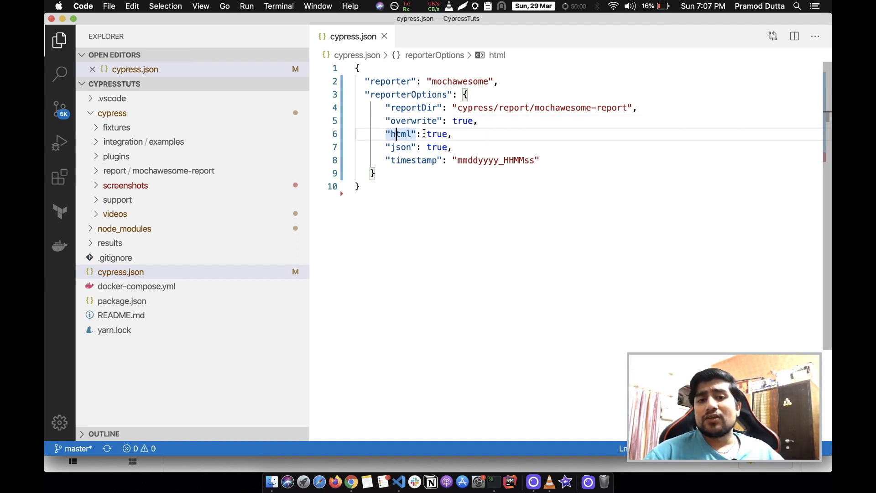
left_click(402, 147)
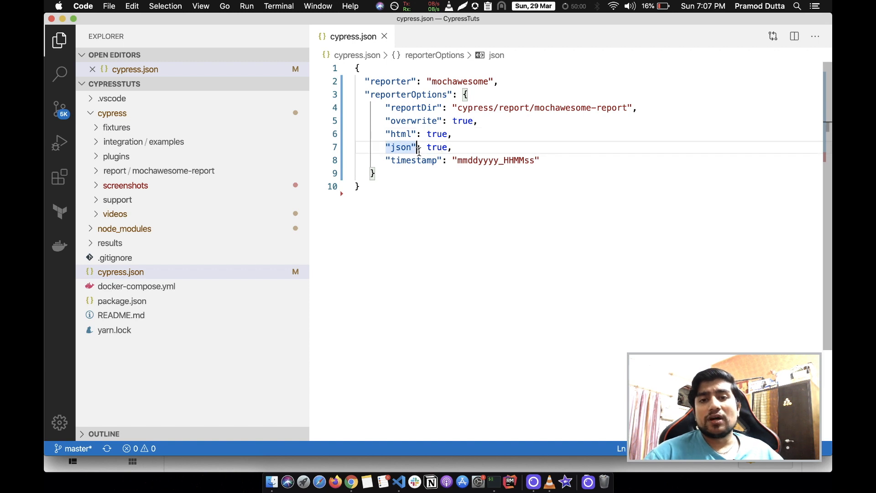
type("fas")
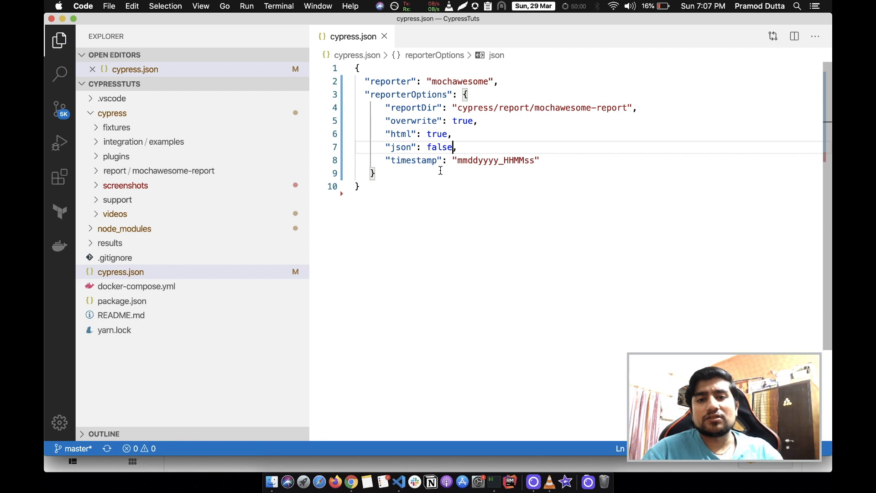
left_click(410, 173)
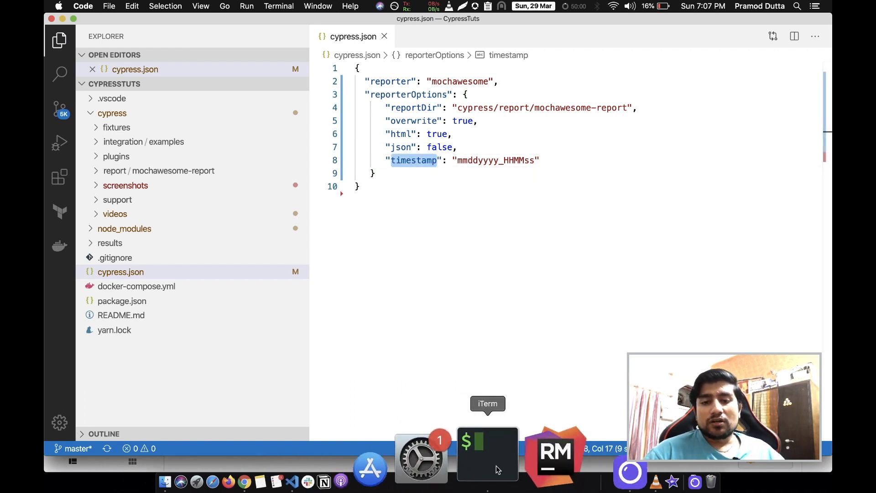
- In iTerm2, clear the previous output and start cypress run
left_click(487, 453)
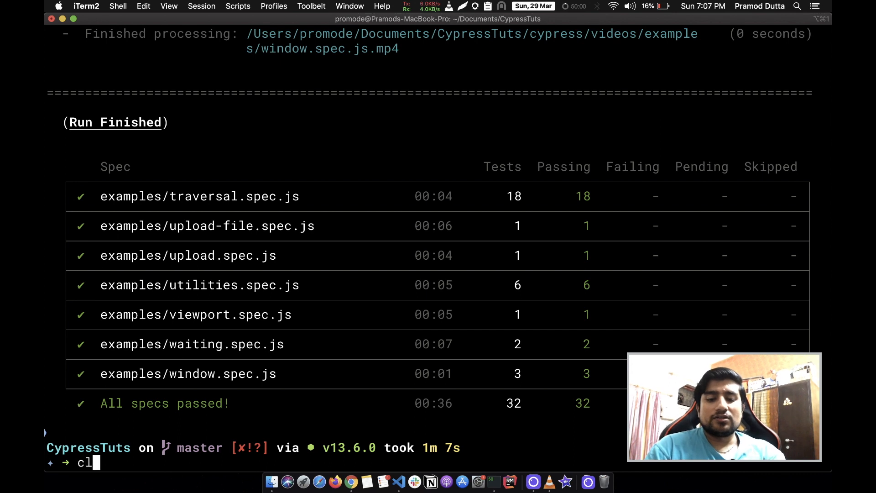
key("Return")
type("ls")
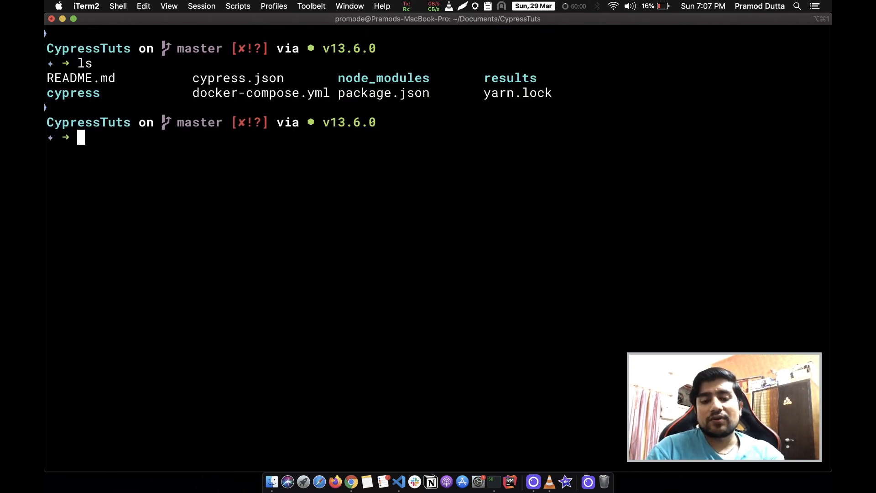
type("cypress run")
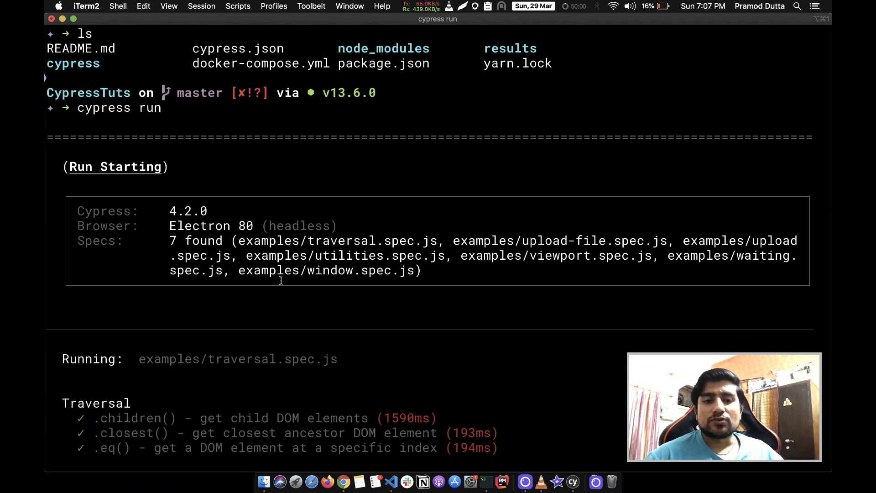
- Scroll through the cypress run output as specs save timestamped HTML reports
scroll("down", 3)
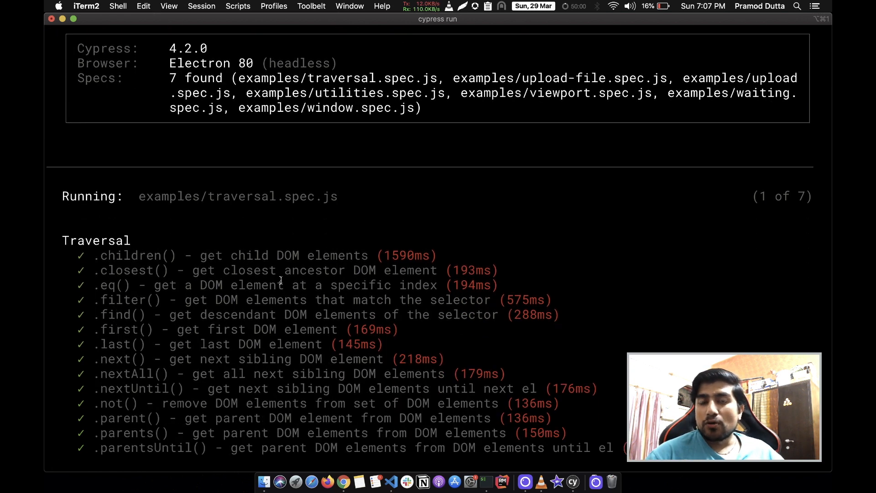
scroll("down", 3)
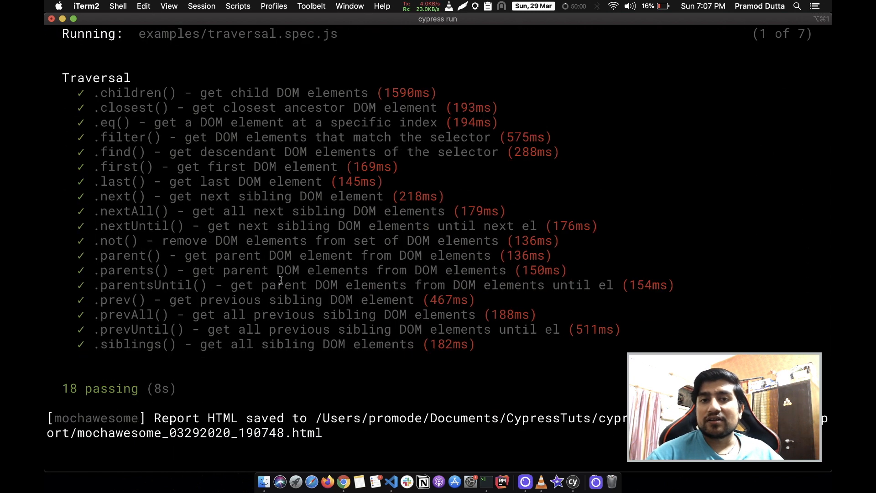
scroll("down", 3)
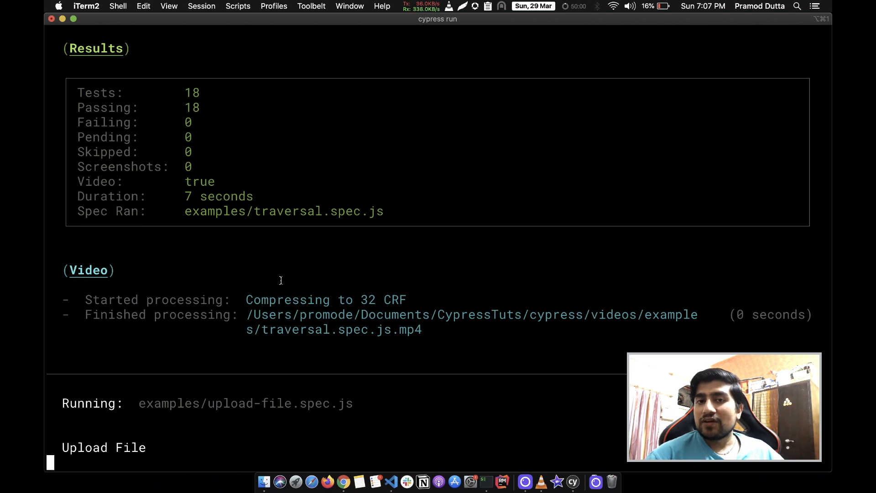
scroll("down", 3)
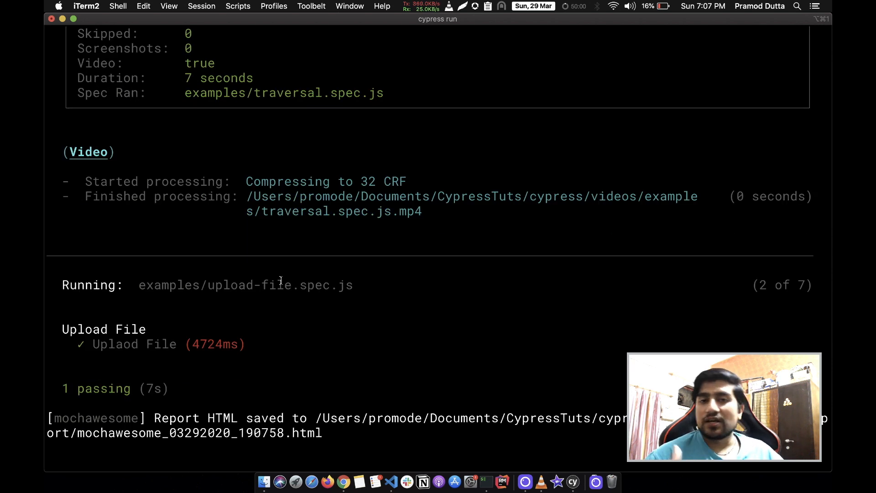
scroll("down", 3)
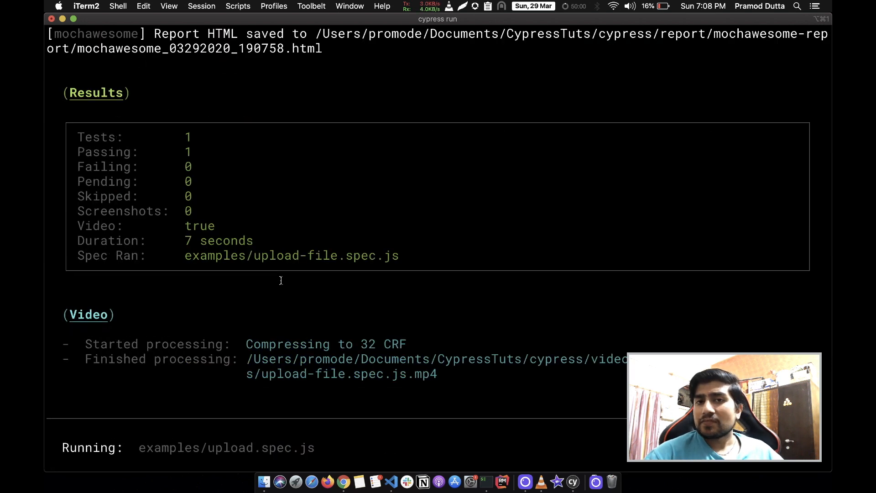
scroll("down", 3)
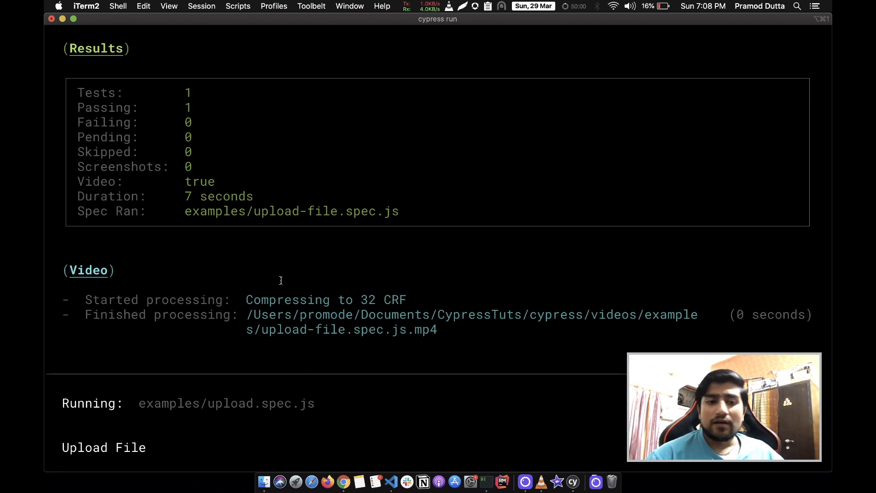
mouse_move(87, 380)
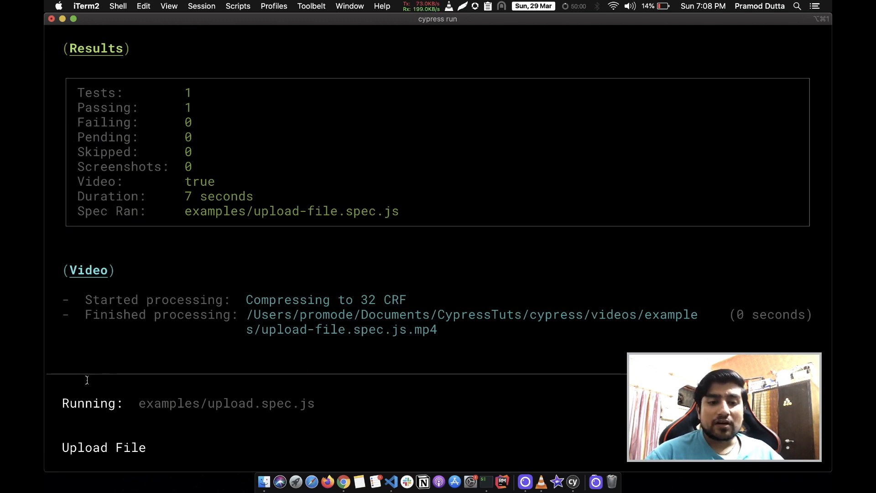
scroll("down", 3)
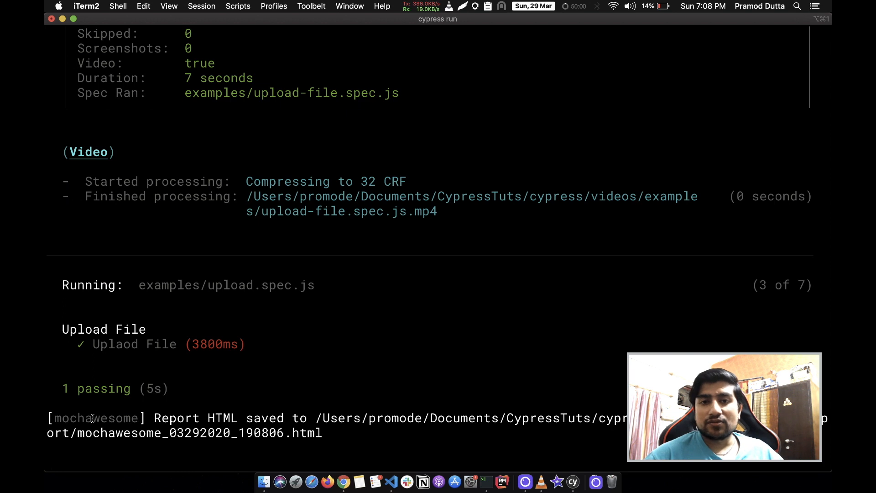
scroll("down", 3)
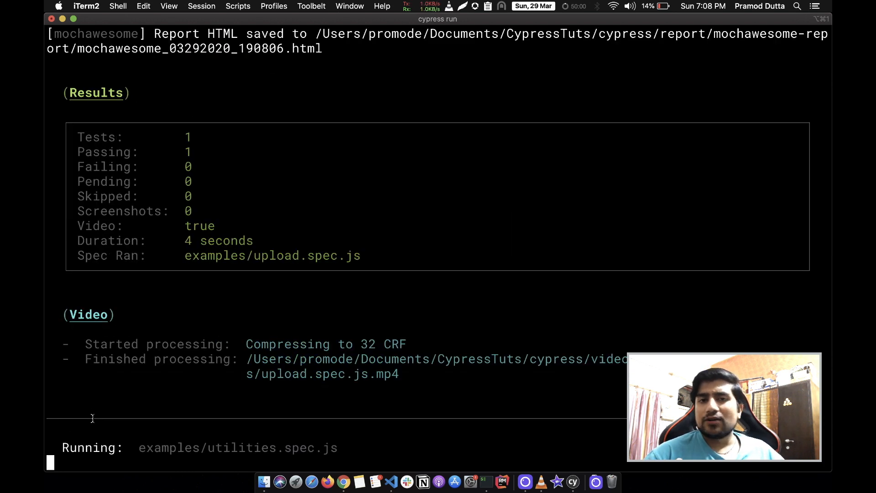
scroll("down", 3)
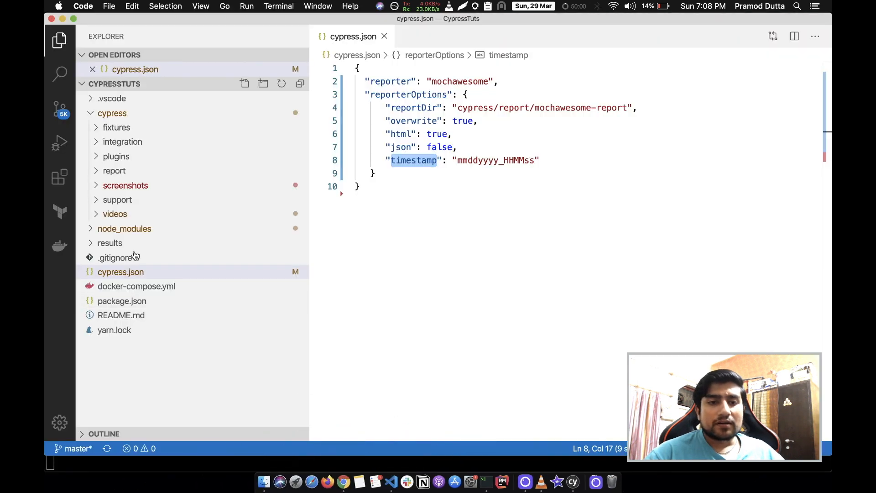
- Expand integration/examples and open mochawesome_03292020_190823.html from the report folder
left_click(122, 141)
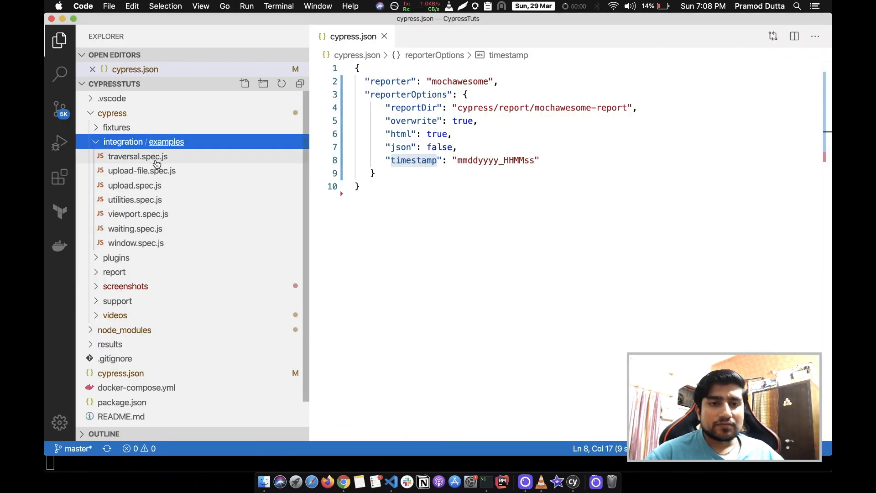
mouse_move(138, 214)
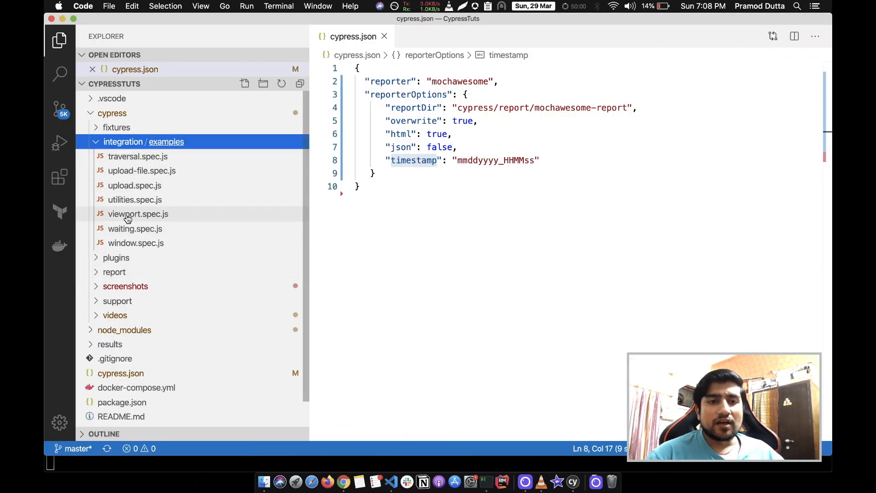
mouse_move(134, 199)
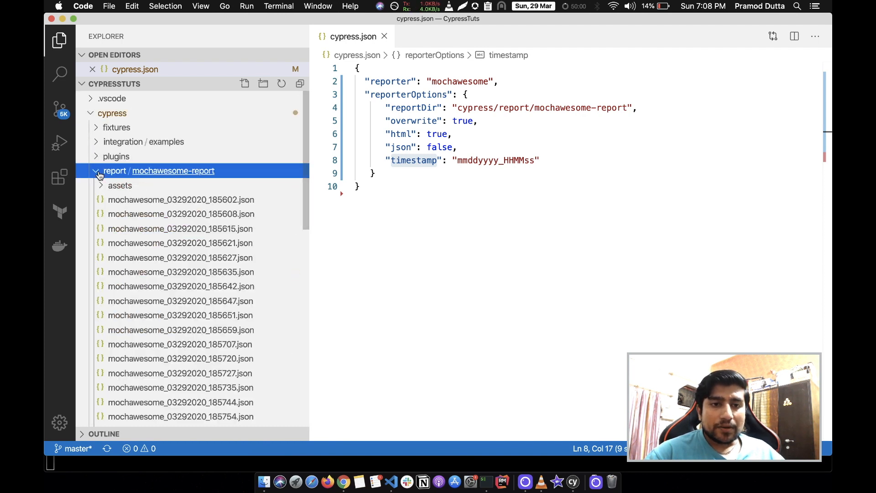
scroll("down", 3)
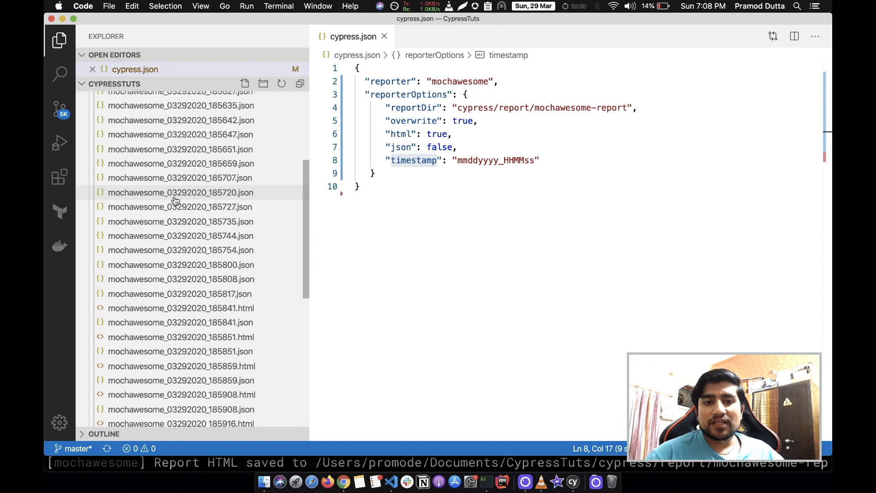
scroll("down", 3)
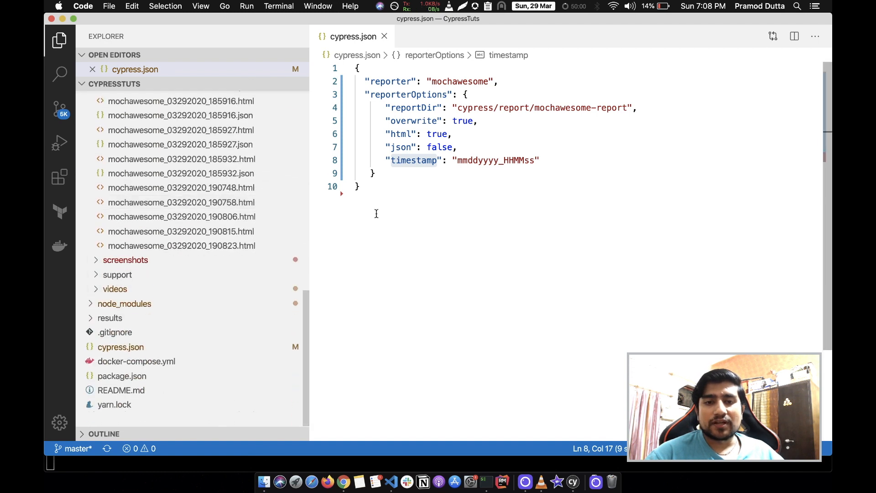
mouse_move(236, 232)
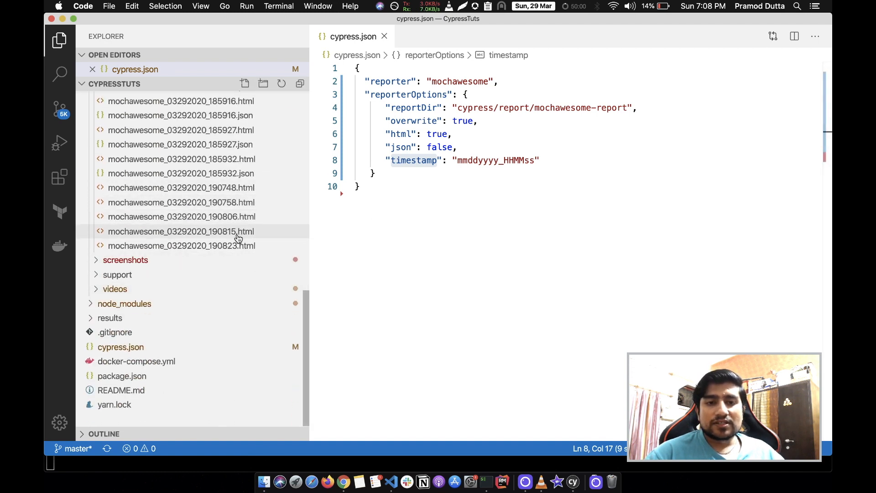
left_click(181, 245)
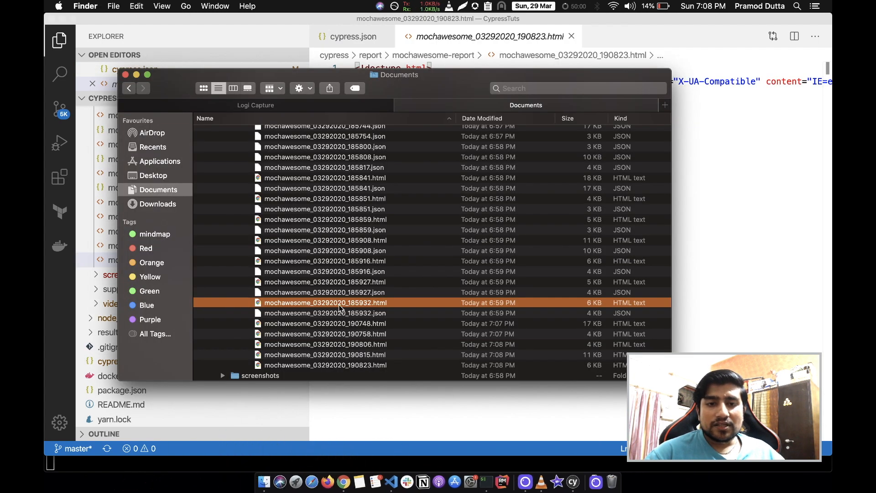
- Scroll Finder's Documents list and open mochawesome_03292020_190833.html in Chrome
scroll("down", 3)
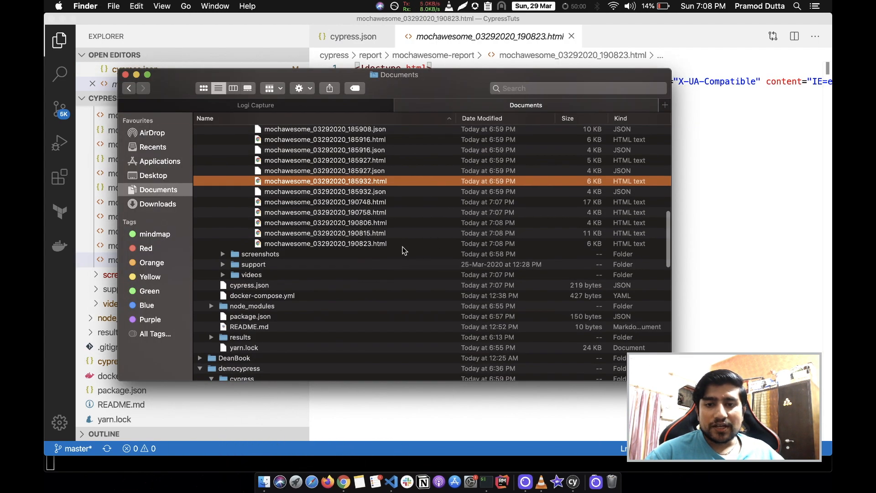
left_click(325, 254)
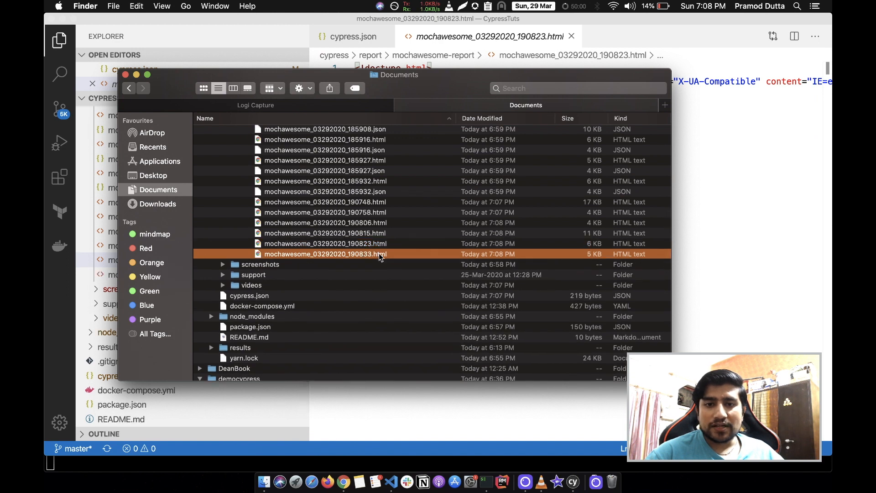
double_click(324, 254)
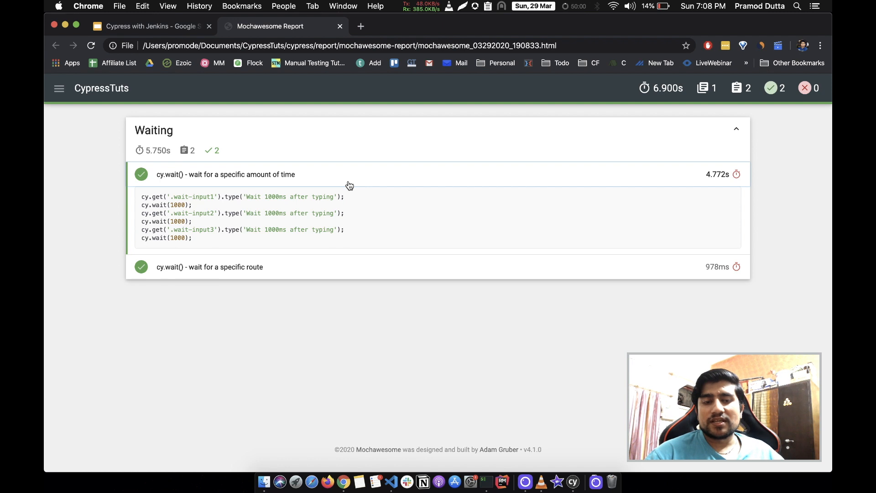
- Expand the 'cy.wait() - wait for a specific route' test to show its code
left_click(209, 267)
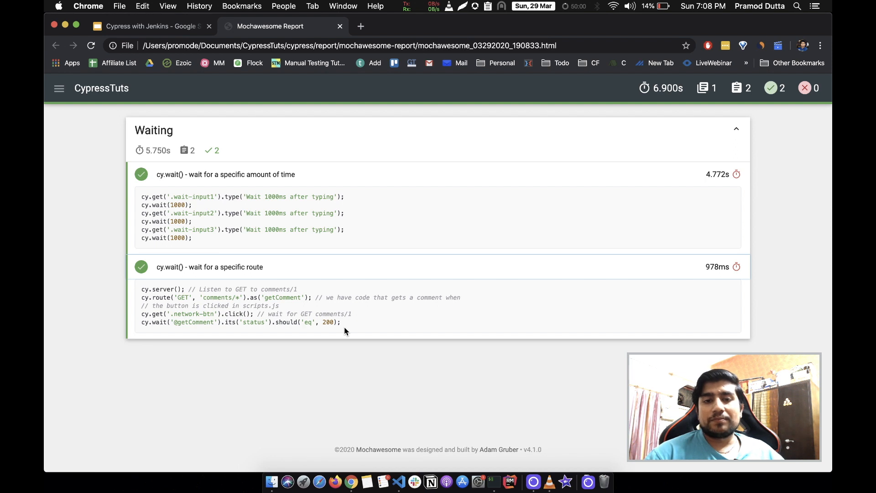
mouse_move(584, 273)
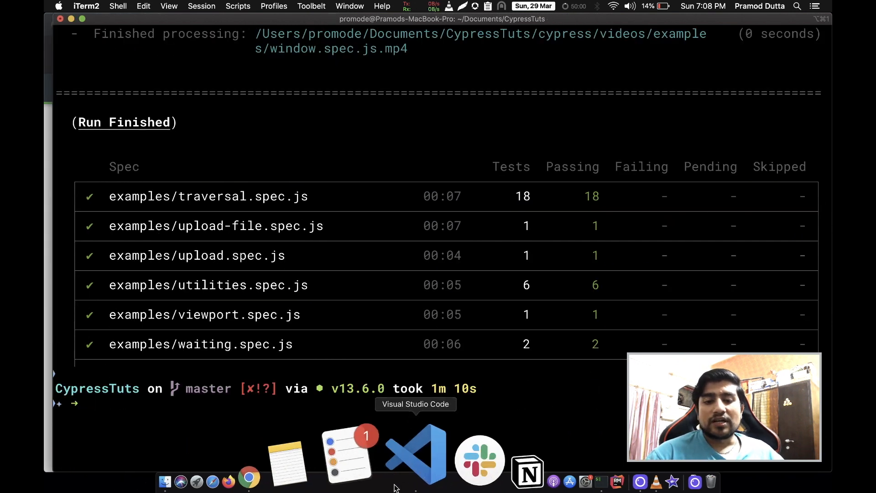
- Back in VS Code, select mochawesome_03292020_190839.html in the report folder
left_click(415, 453)
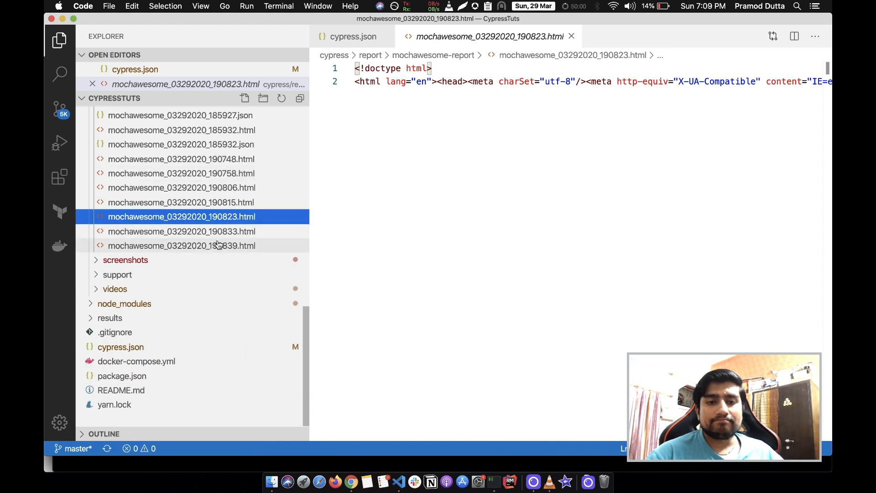
left_click(181, 245)
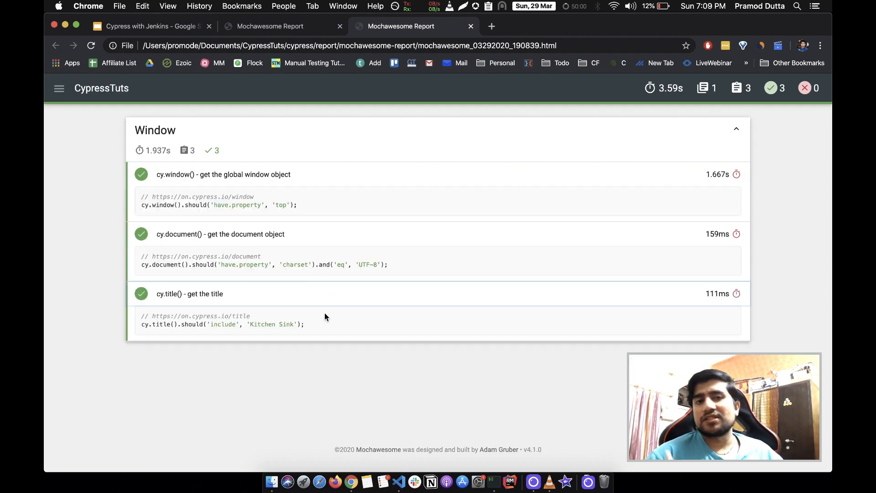
mouse_move(80, 120)
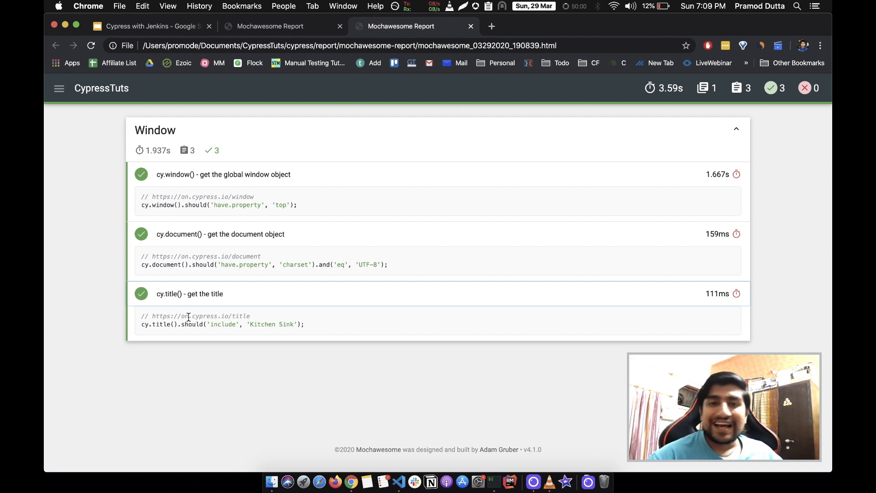
- Present the Cypress with Jenkins Google Slides deck full screen
left_click(151, 25)
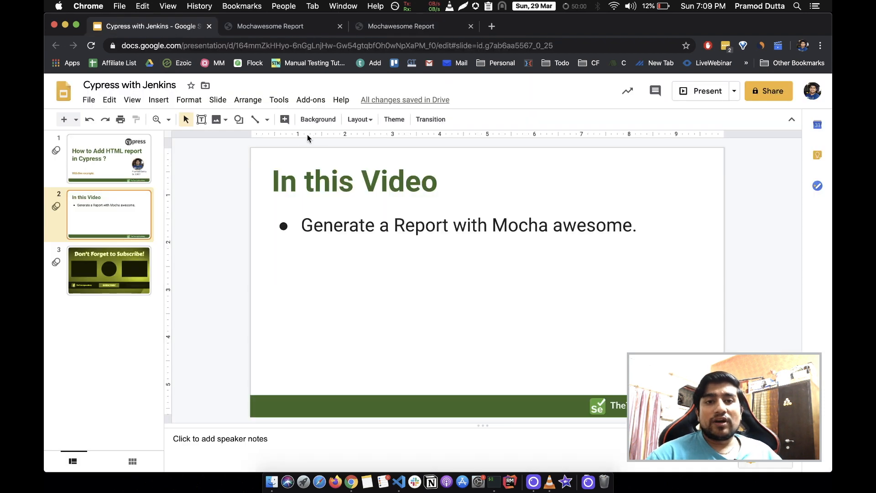
left_click(707, 91)
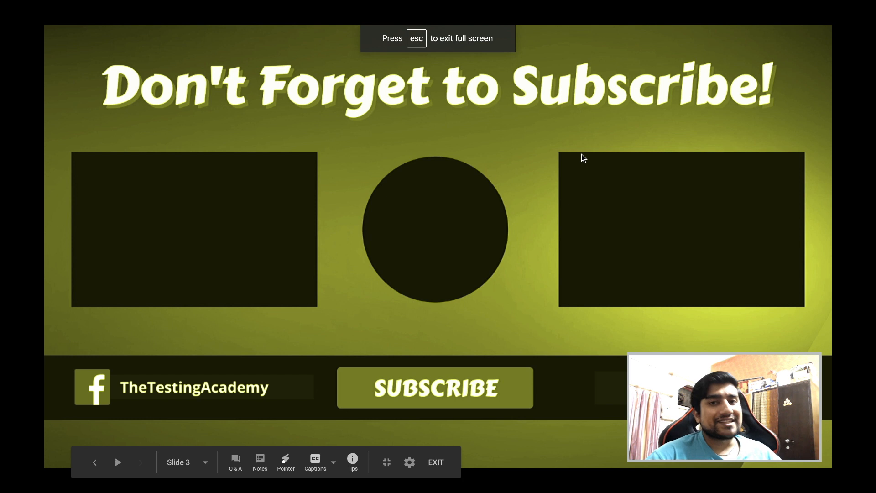